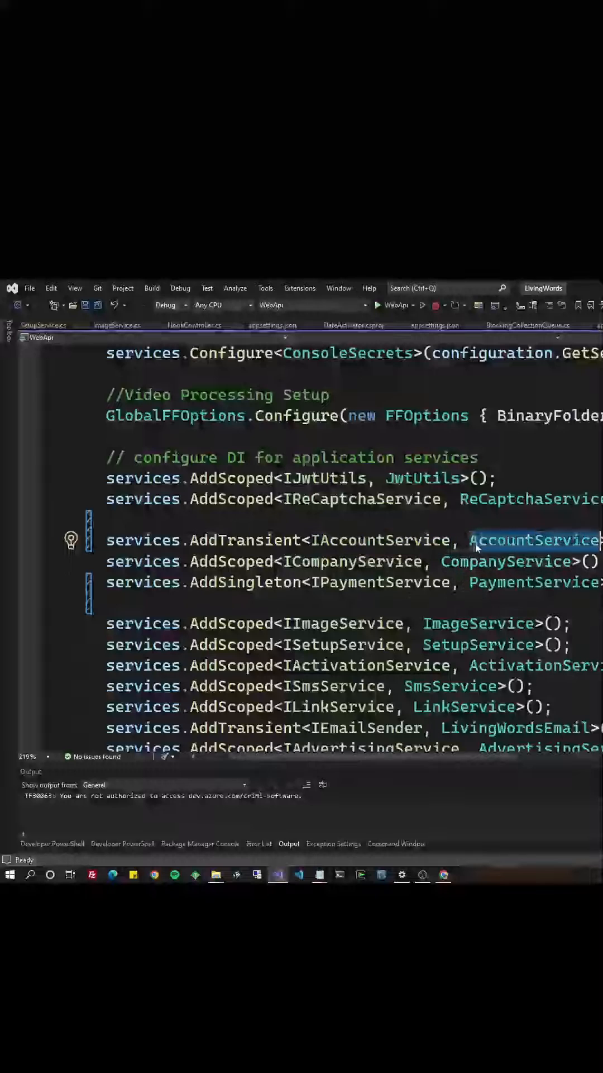
pyautogui.doubleClick(534, 539)
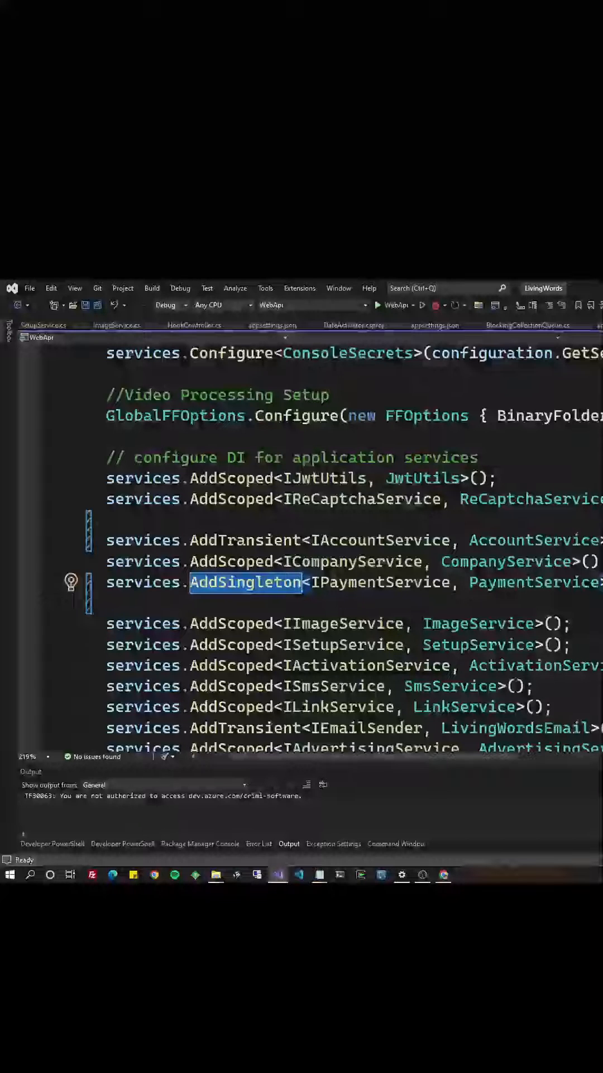
pyautogui.scroll(-3)
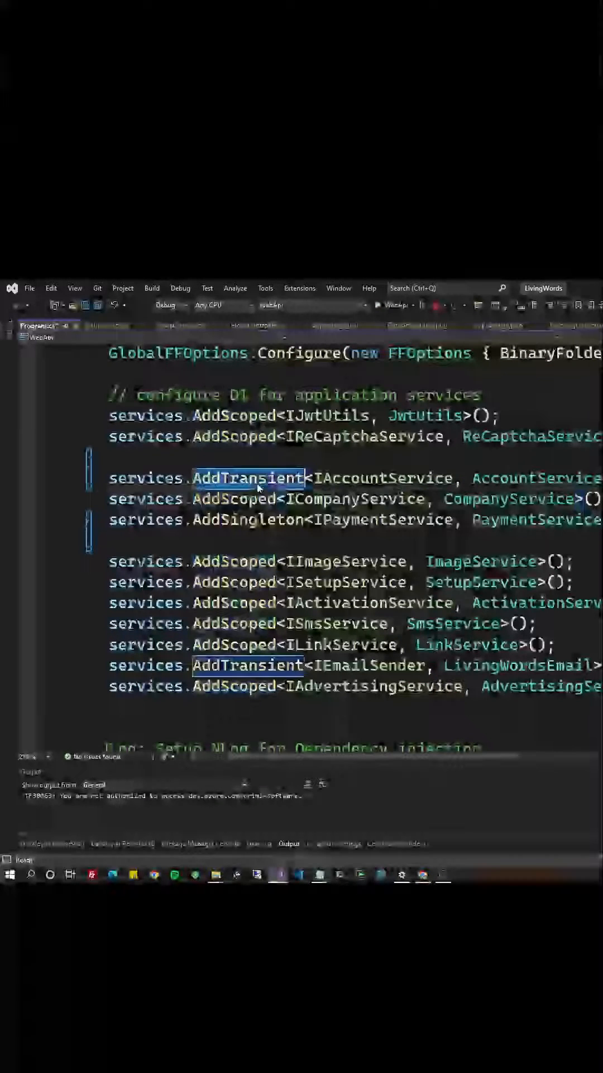